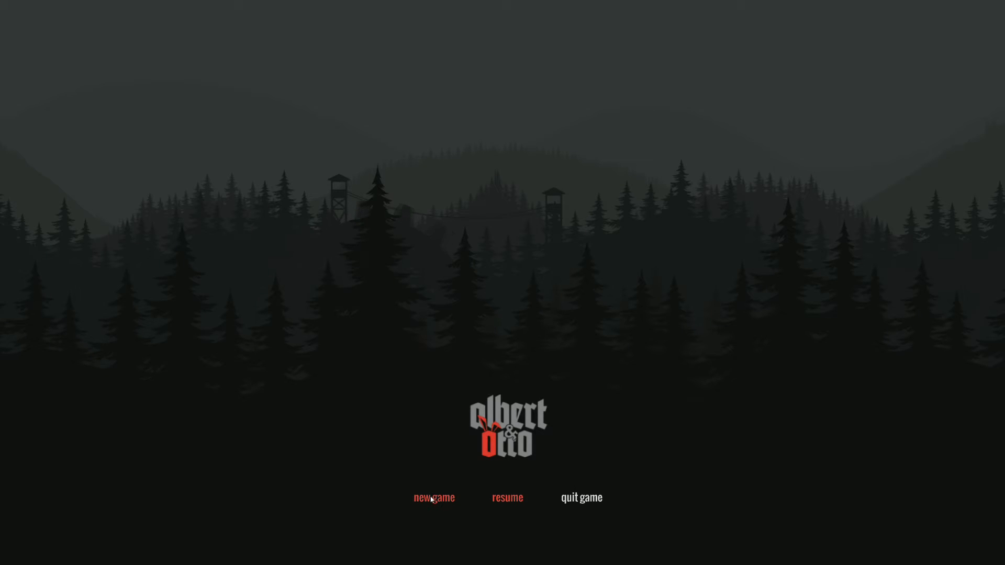
mouse_move(406, 388)
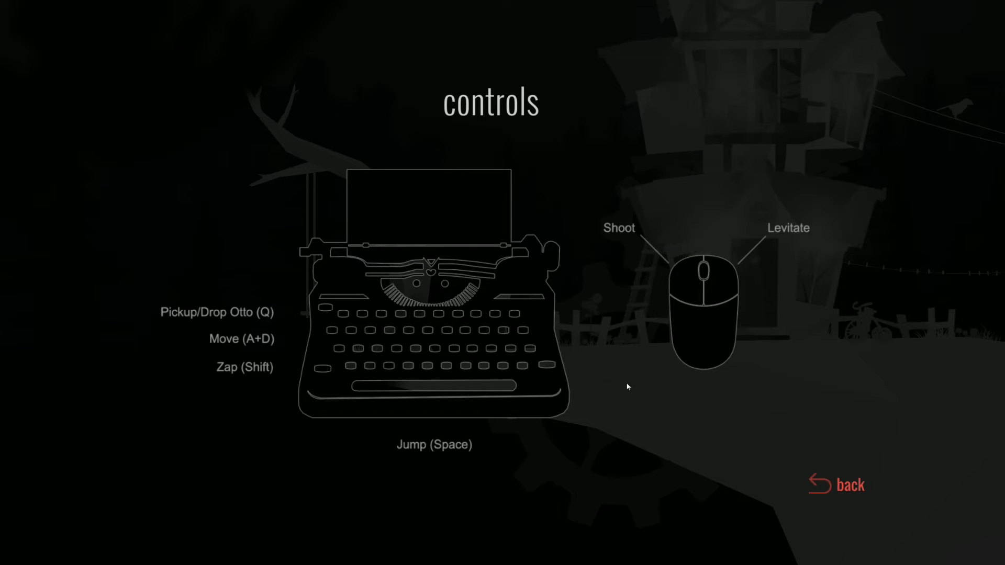
mouse_move(712, 422)
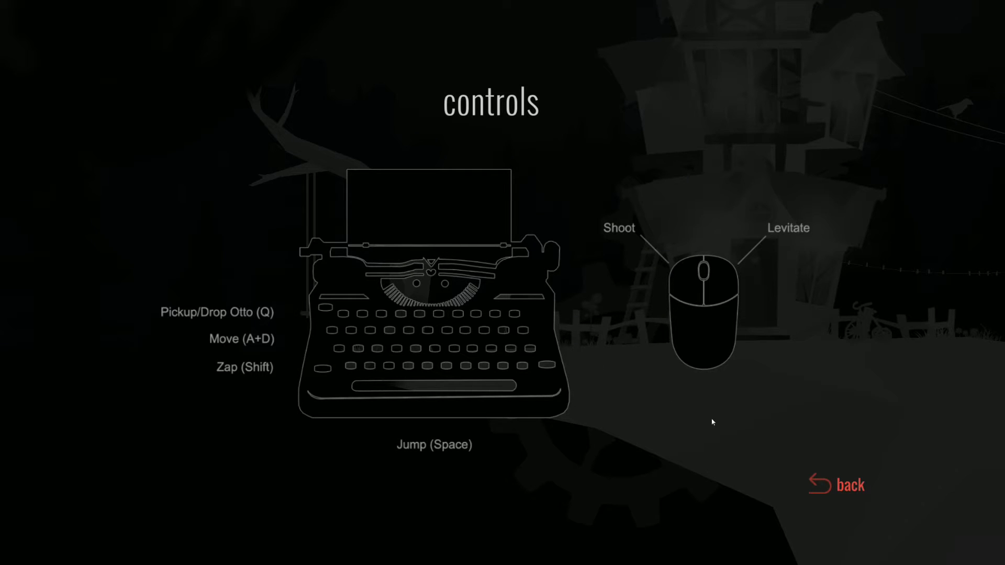
mouse_move(829, 478)
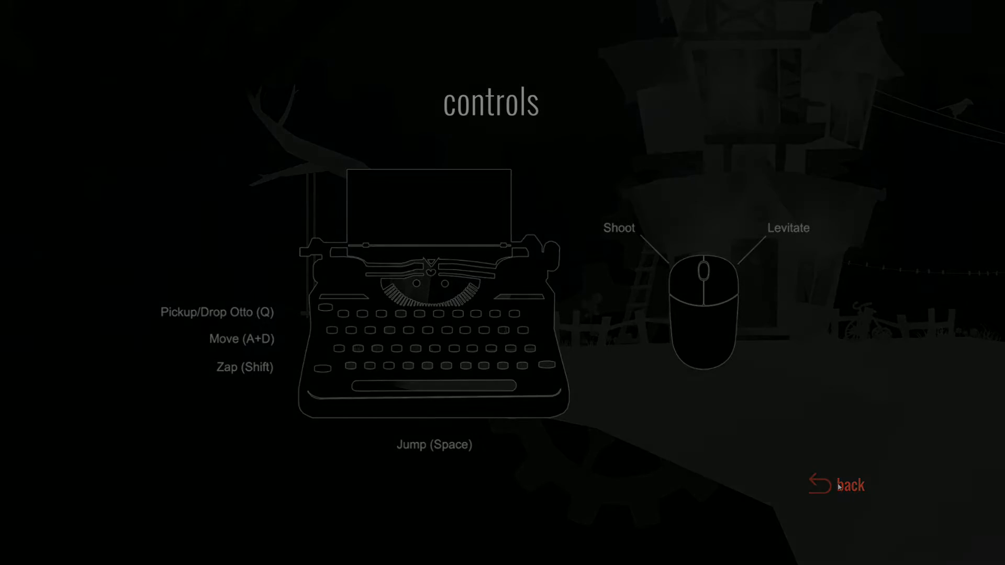
Step: Back out of the controls and options screens into the dark forest level
click(850, 485)
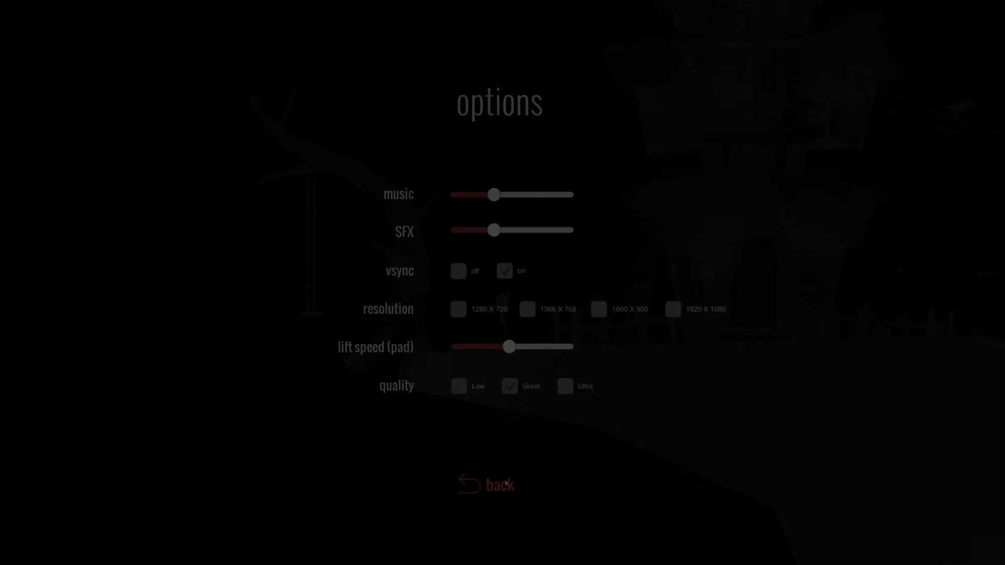
click(498, 485)
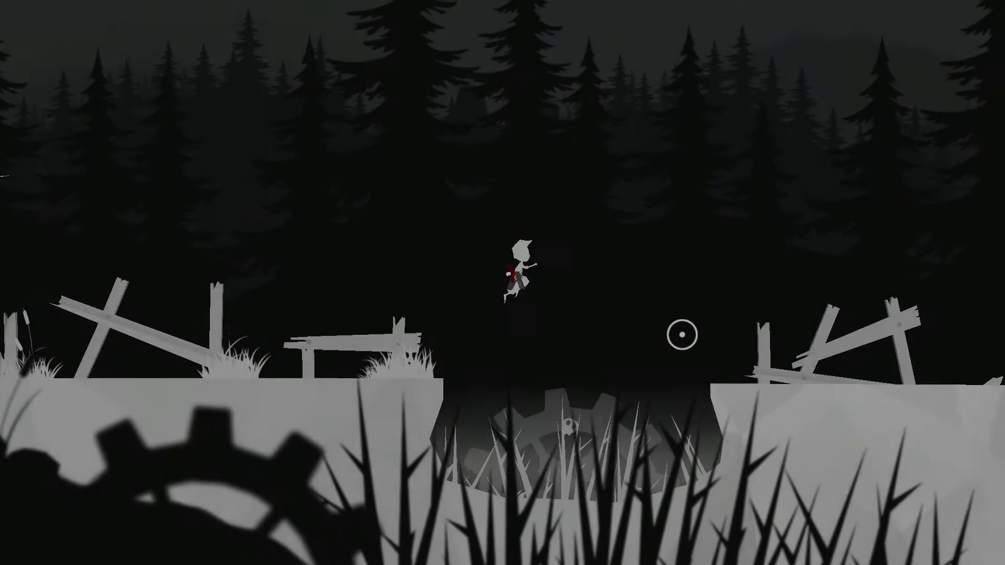